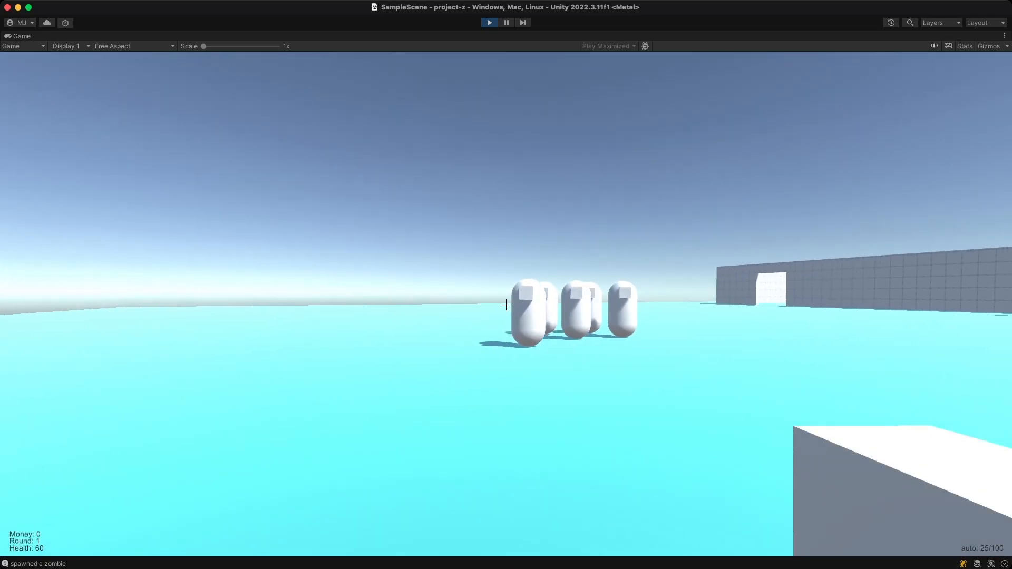
Shoot at the approaching white capsule zombies in the Game view.
left_click(504, 305)
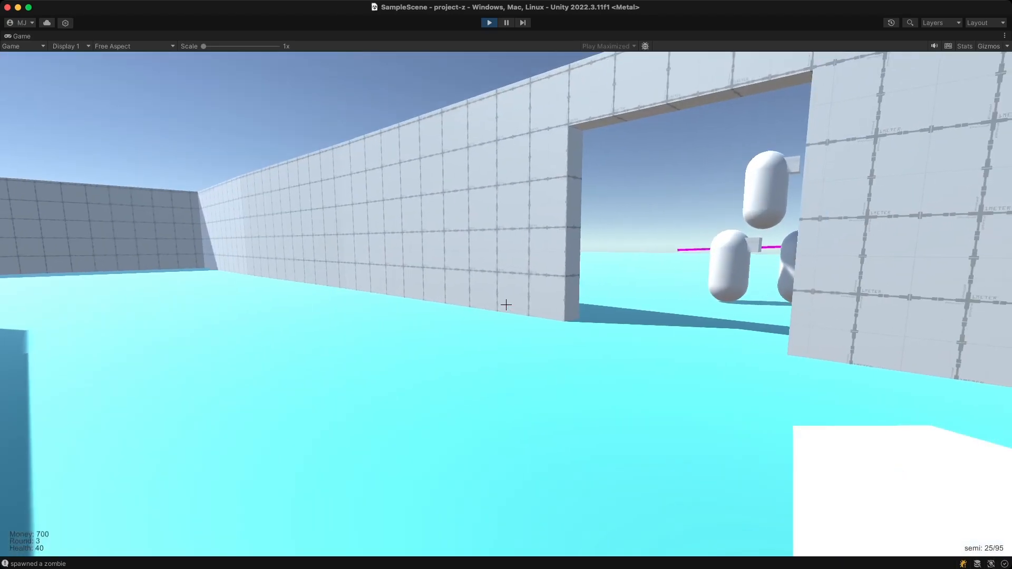
mouse_move(506, 305)
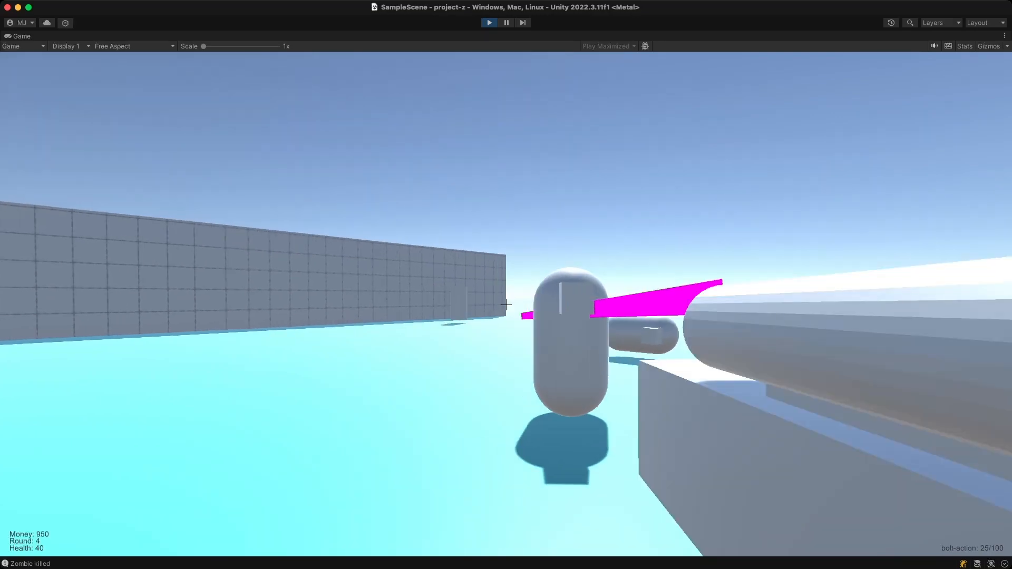
left_click(506, 305)
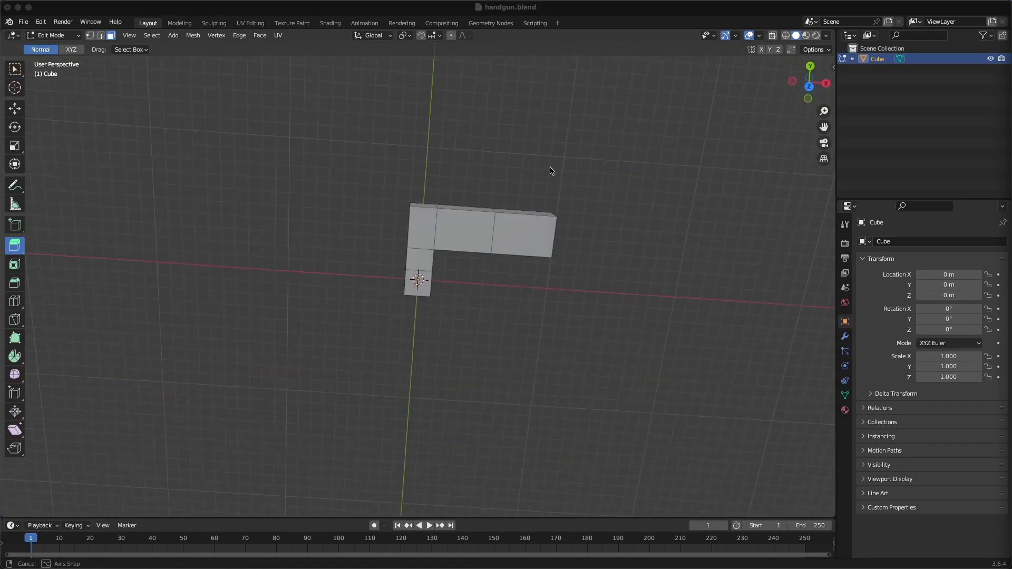
Orbit the viewport to inspect the L-shaped handgun block from the side and above.
left_click_drag(551, 170, 551, 314)
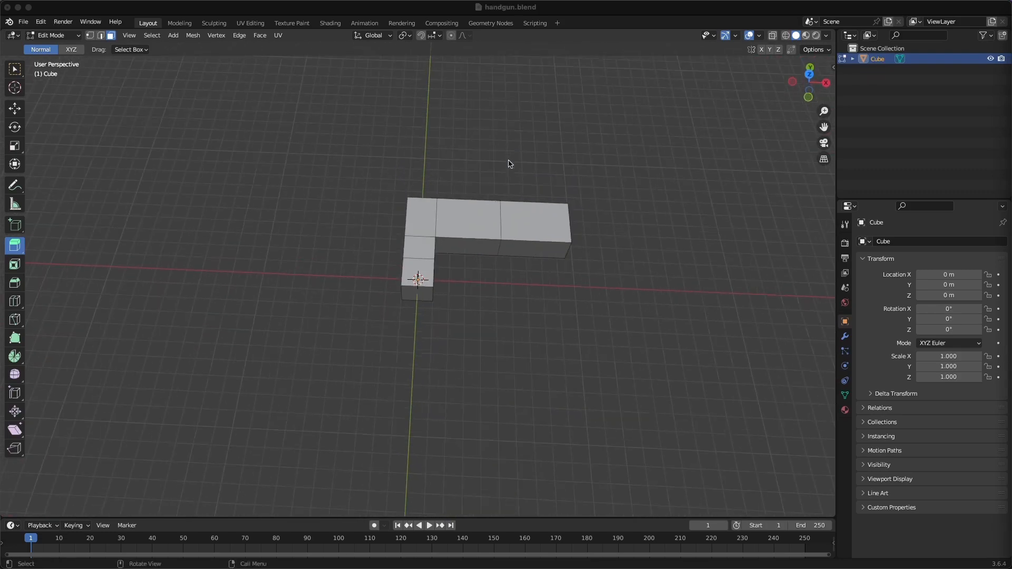
left_click_drag(508, 164, 570, 382)
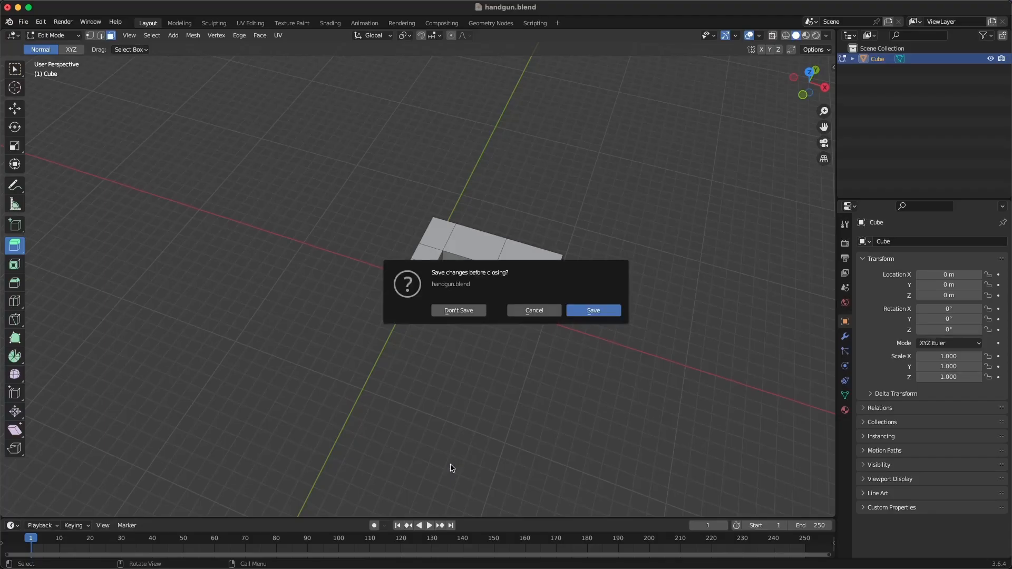
Discard the handgun changes so sniper.blend opens with its Cube body and Cylinder scope.
left_click(458, 310)
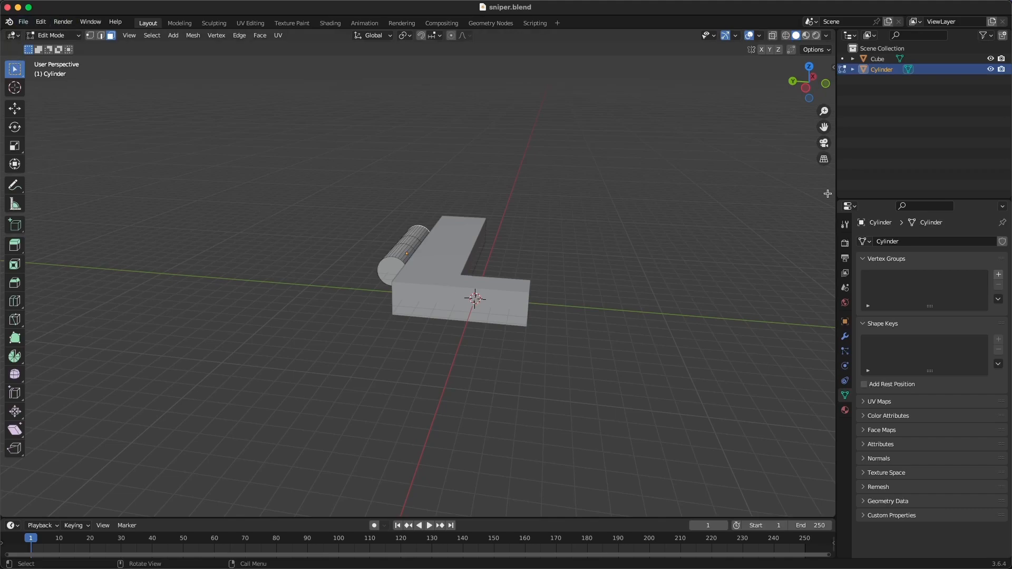
mouse_move(494, 241)
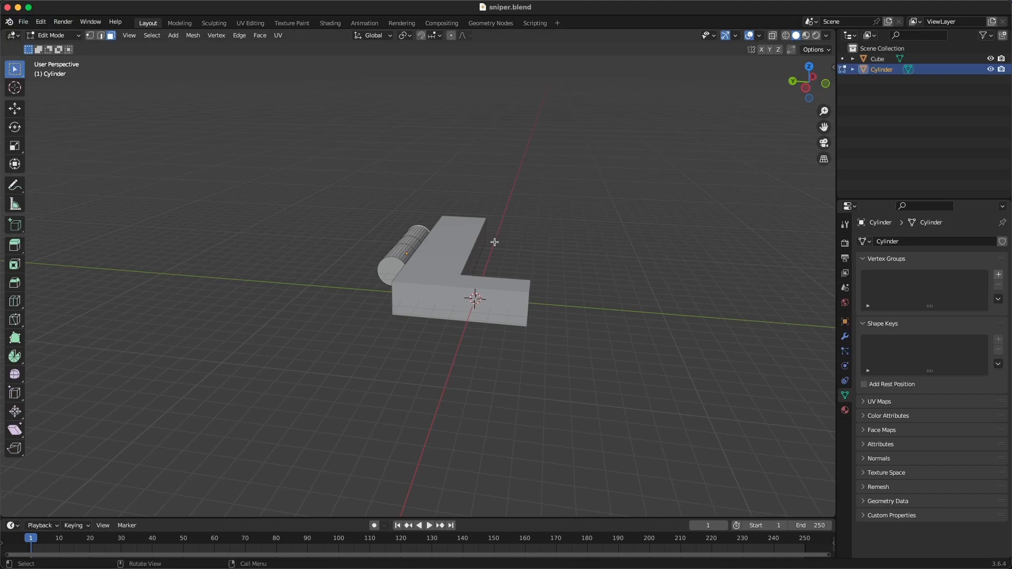